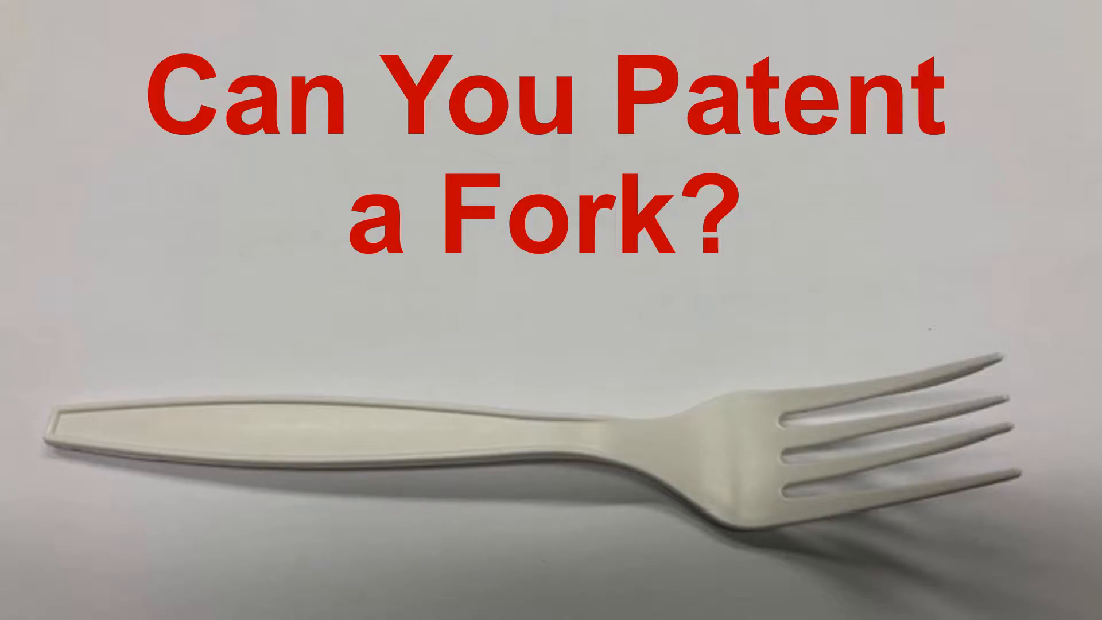
Step: Advance from the title slide to the US 5,056,173 fork-and-chopsticks example
key("right")
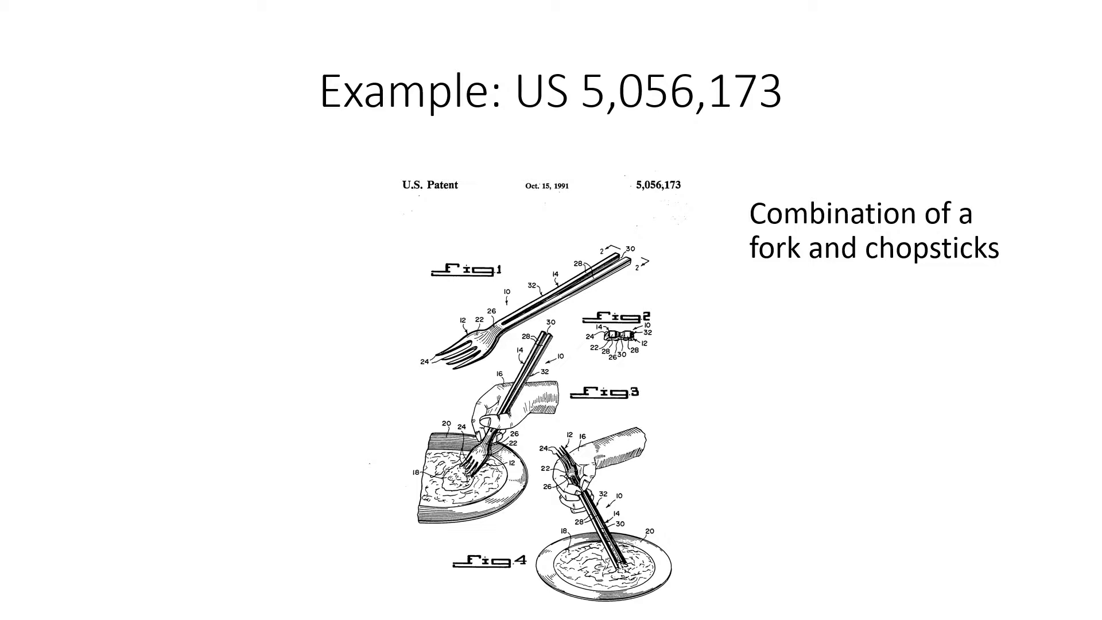
Step: Advance to the US 8,621,755 metal-coated plastic fork example
key("Right")
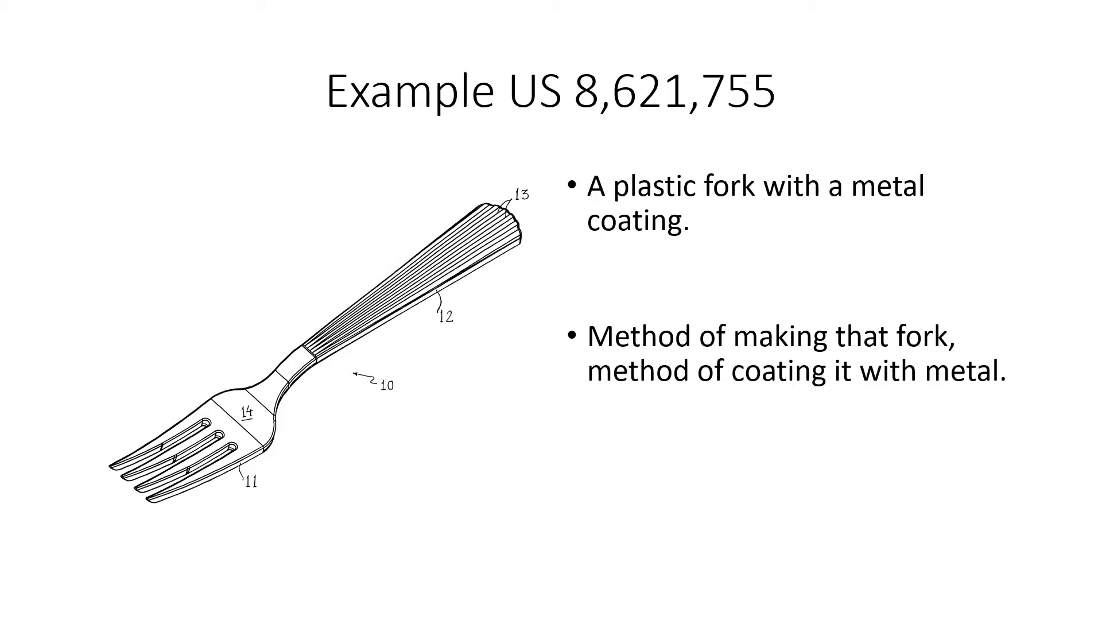
Step: Advance through the US Design Patent no. 189,628 slide to Spacing of the Tines
key("Right")
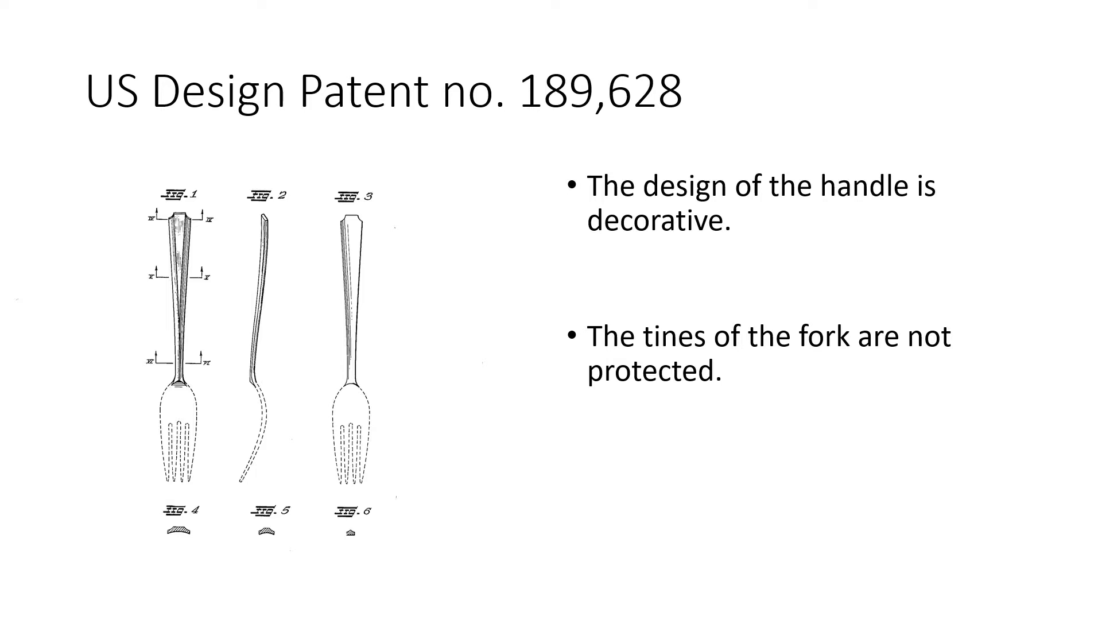
key("Right")
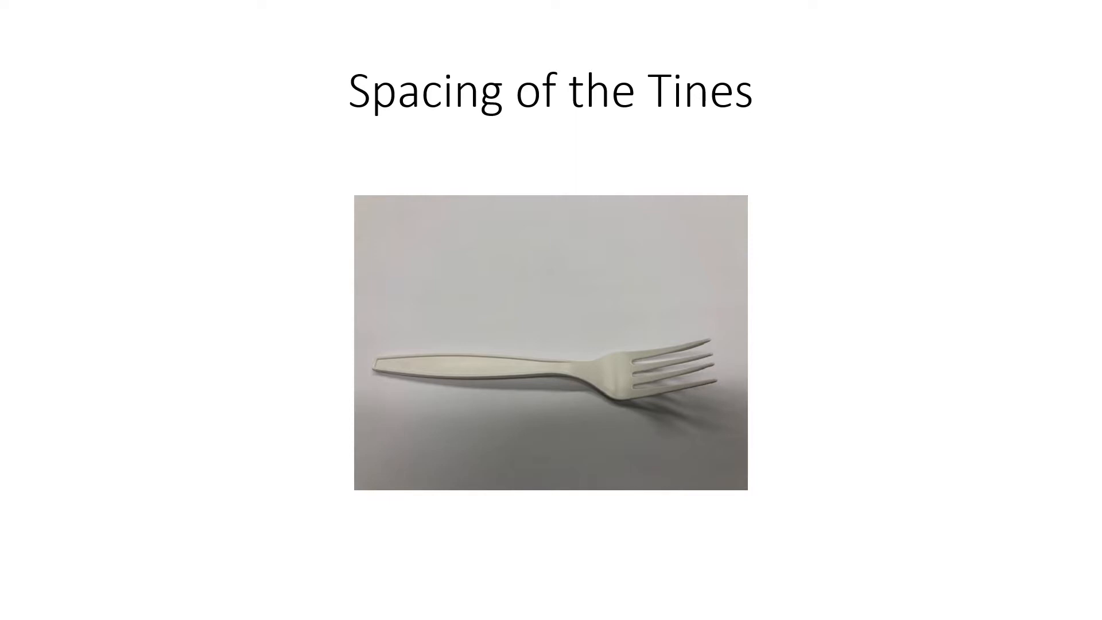
Step: Draw red pen marks pointing out the gaps between the fork's tines
left_click_drag(716, 356, 766, 353)
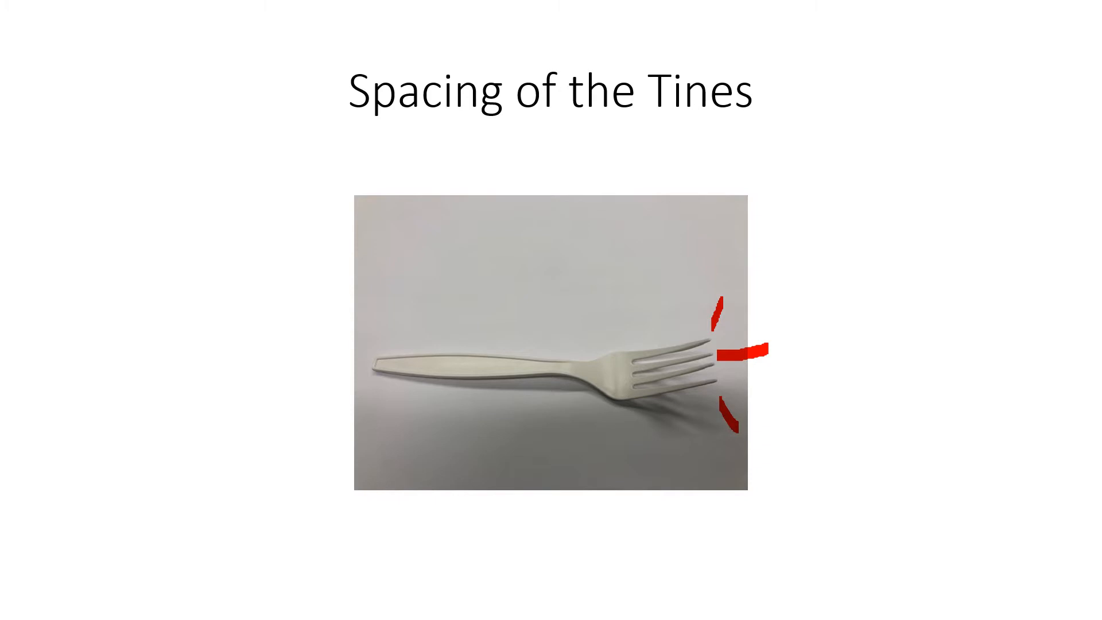
Step: Advance to Ridges For Support and draw red marks over the fork's ridges
key("right")
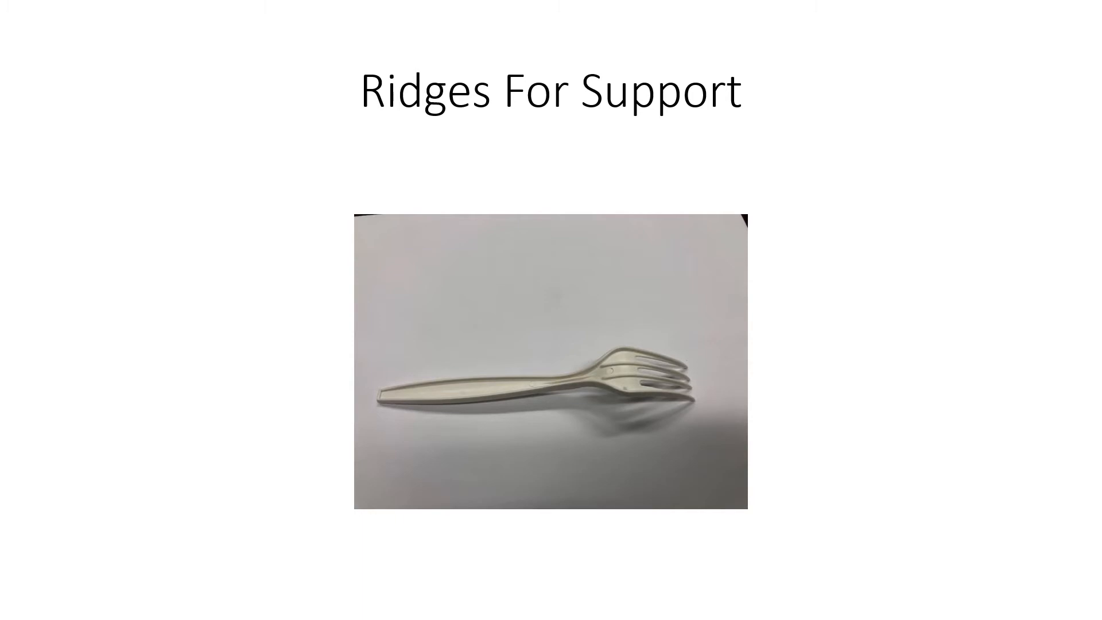
left_click_drag(631, 259, 630, 344)
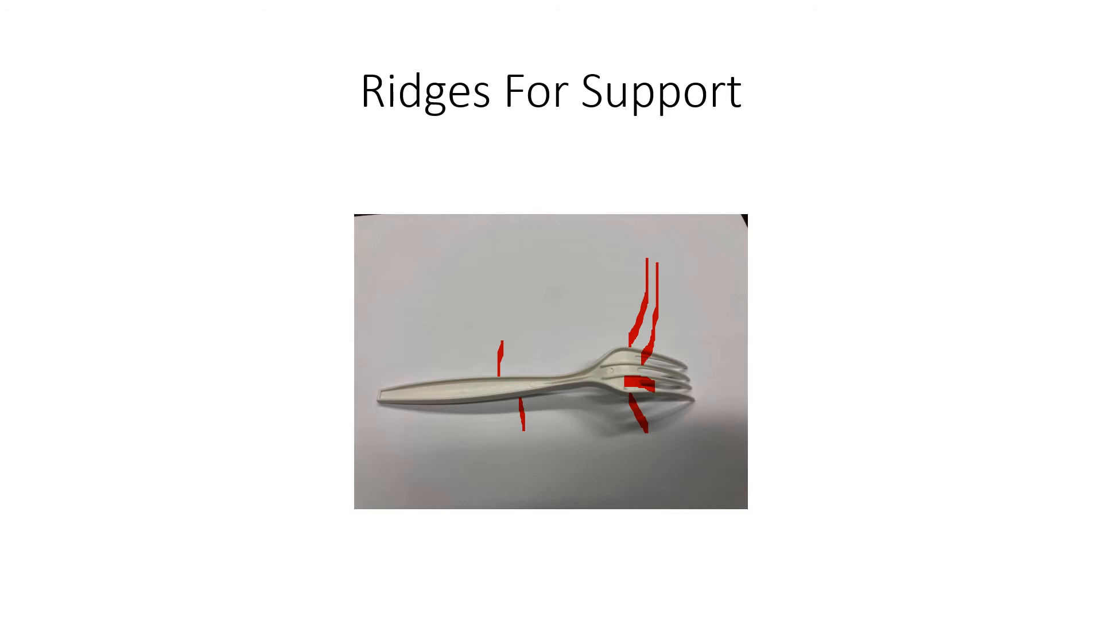
Step: Advance through Ridges are Old to the closing Subscribe Like Comment slide
key("Right")
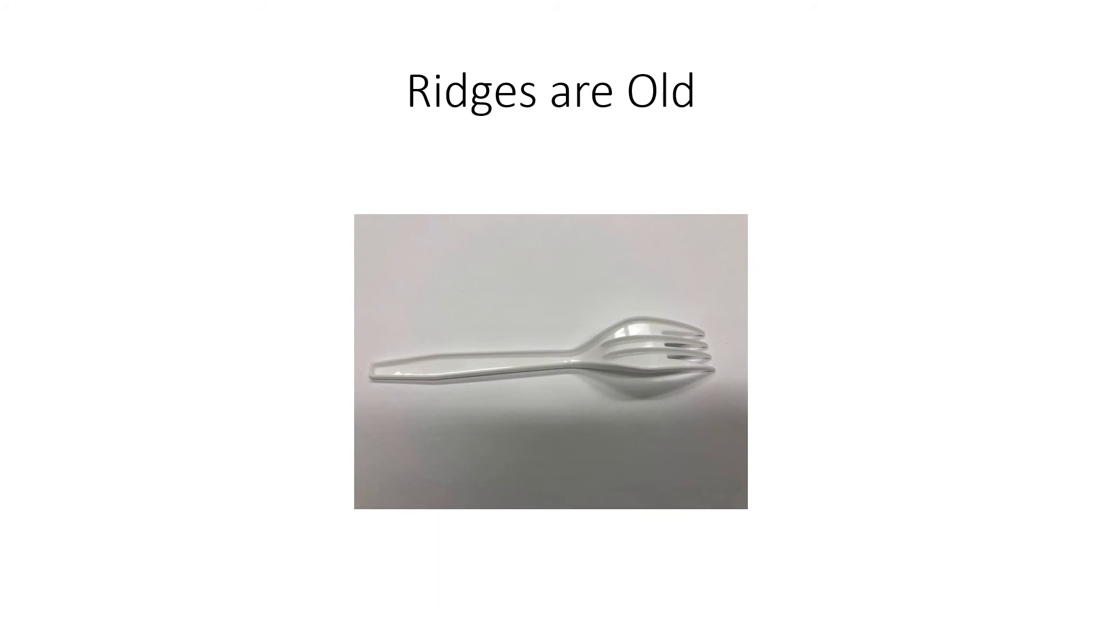
key("right")
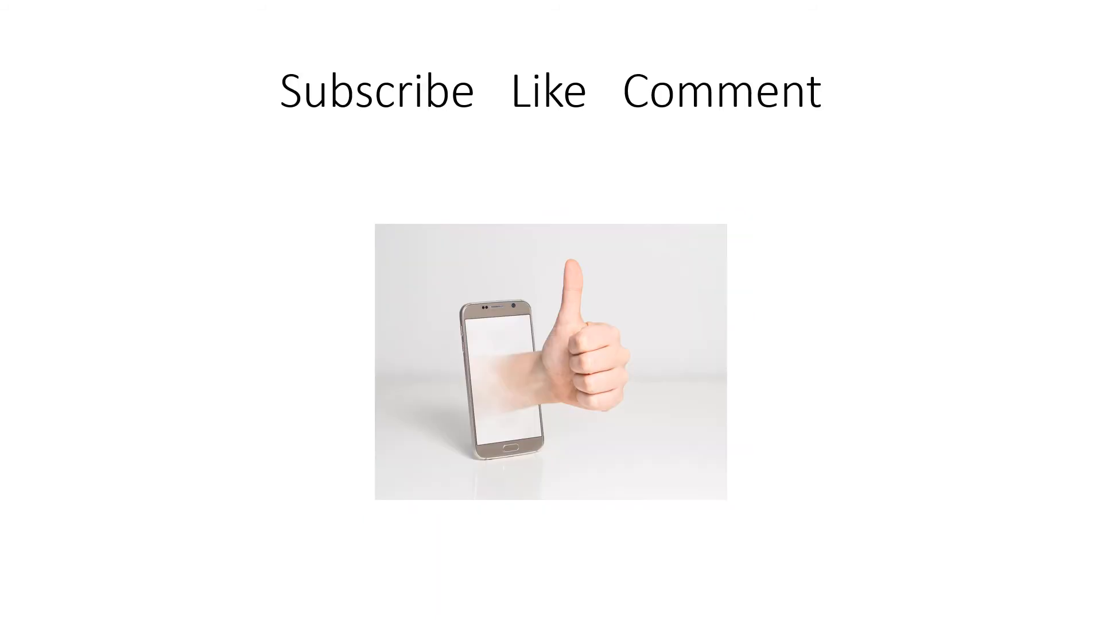